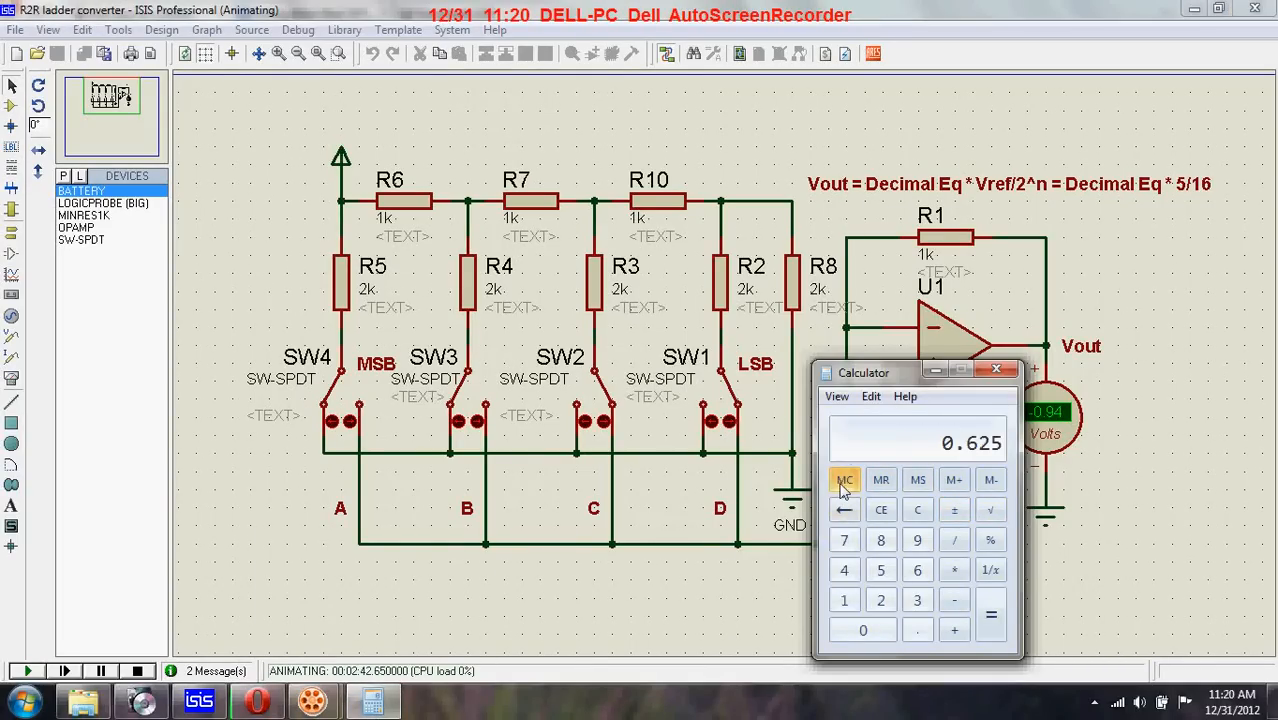
# Clear Calculator and compute 15 × 5 ÷ 16, giving 0.9375.
pyautogui.click(917, 510)
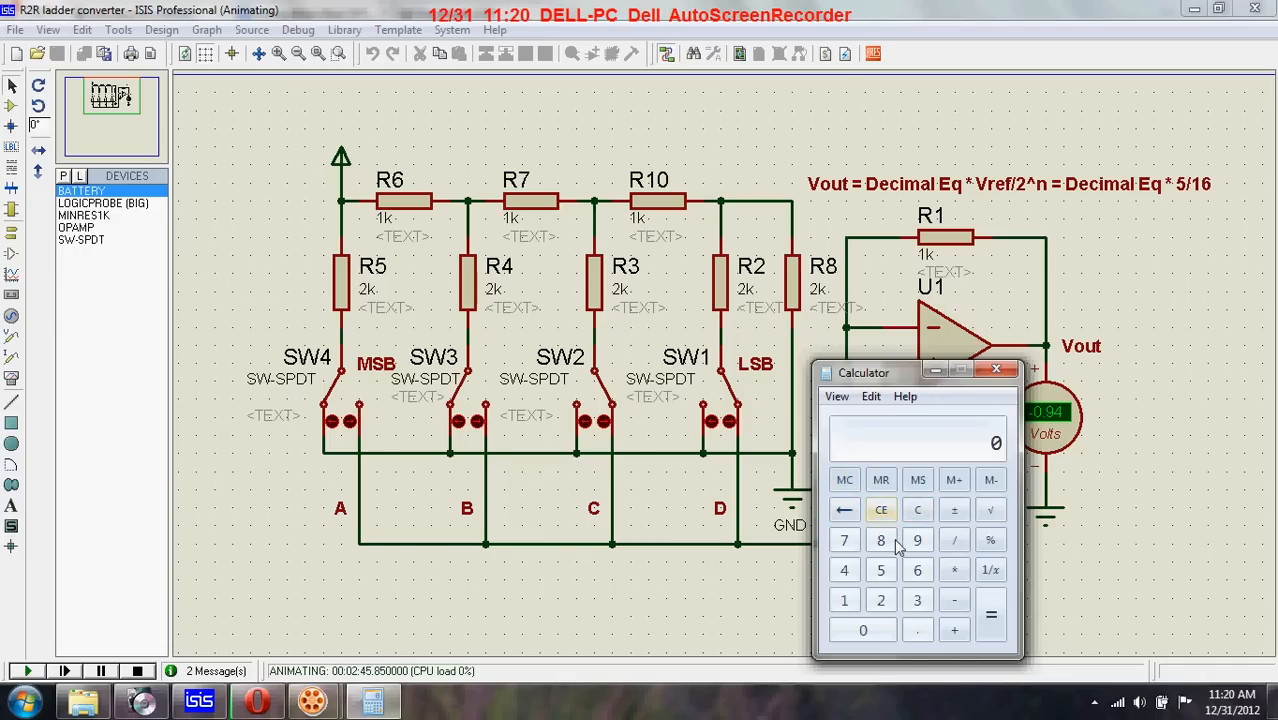
pyautogui.moveTo(987, 195)
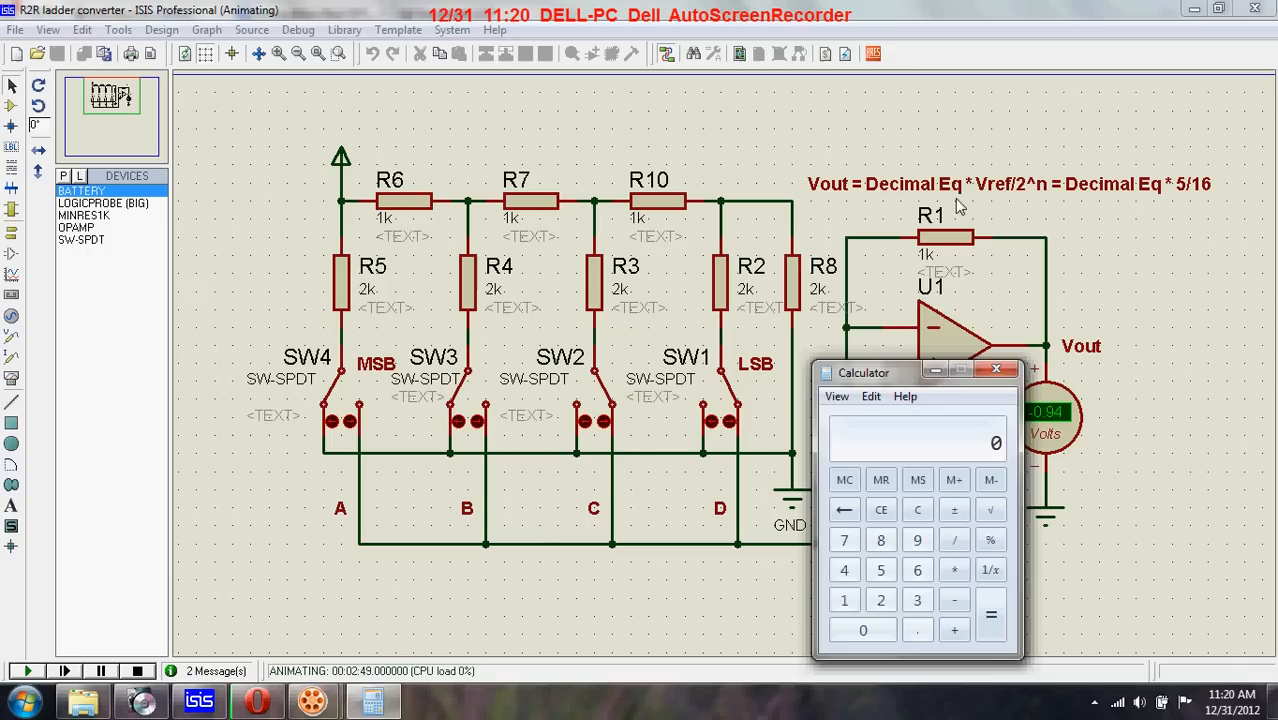
pyautogui.moveTo(1017, 197)
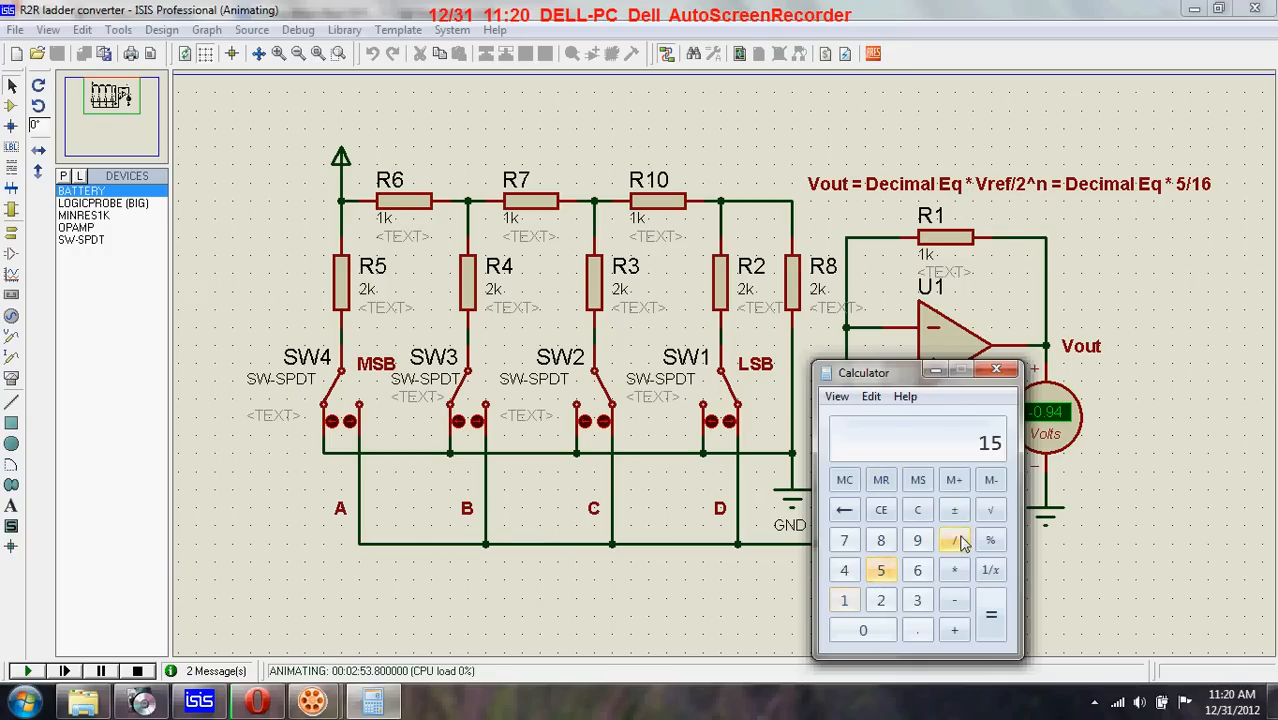
pyautogui.click(954, 540)
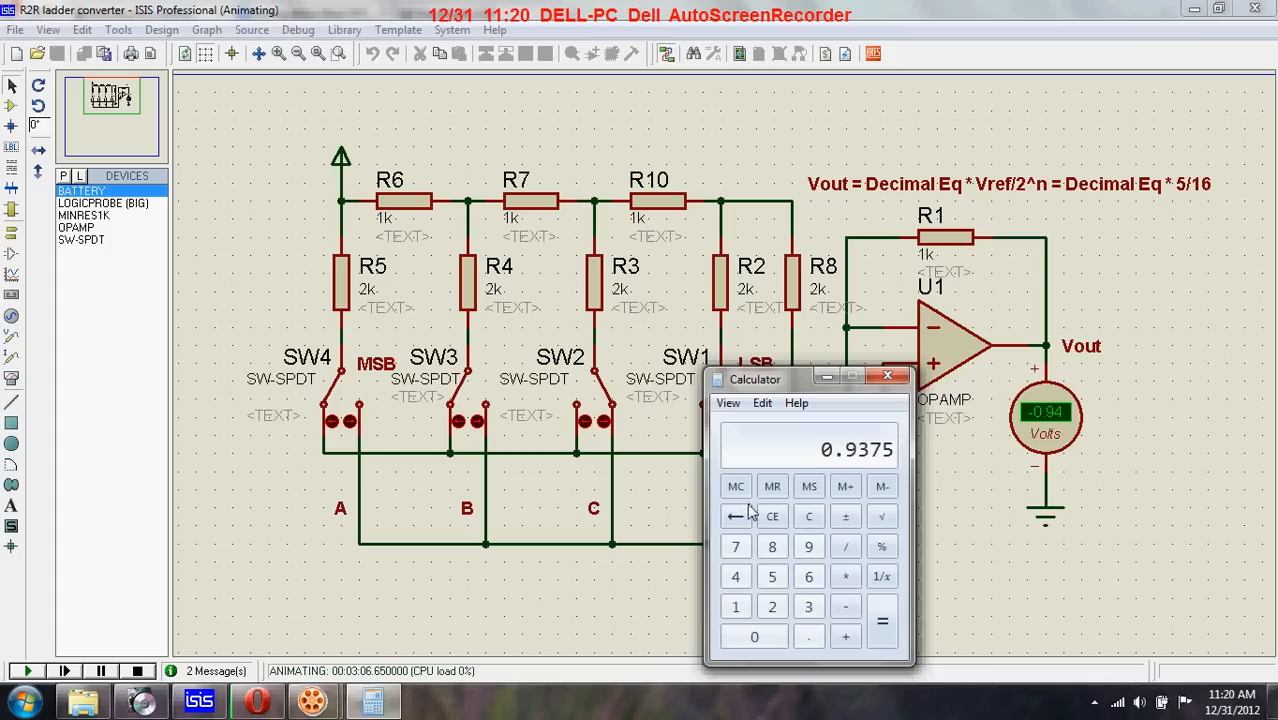
# Drag the Calculator window right, clear of the R2R ladder schematic.
pyautogui.moveTo(755, 379); pyautogui.dragTo(950, 364)
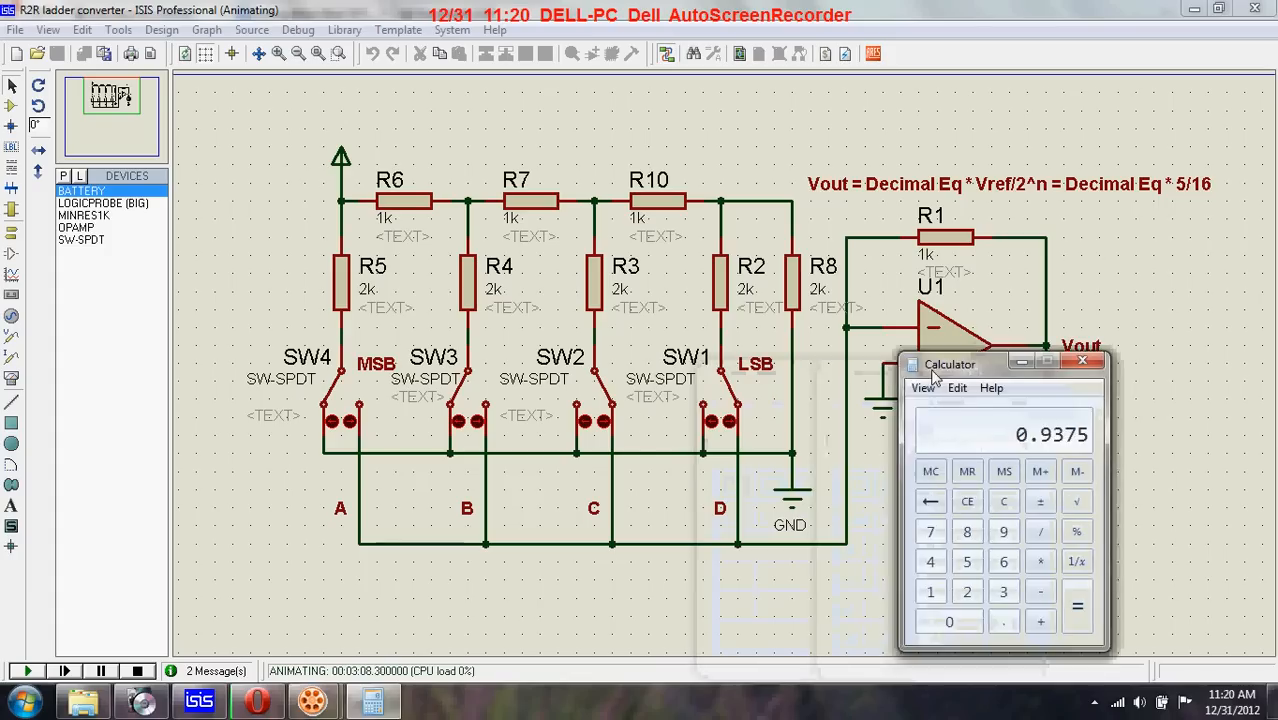
pyautogui.moveTo(950, 363); pyautogui.dragTo(1050, 326)
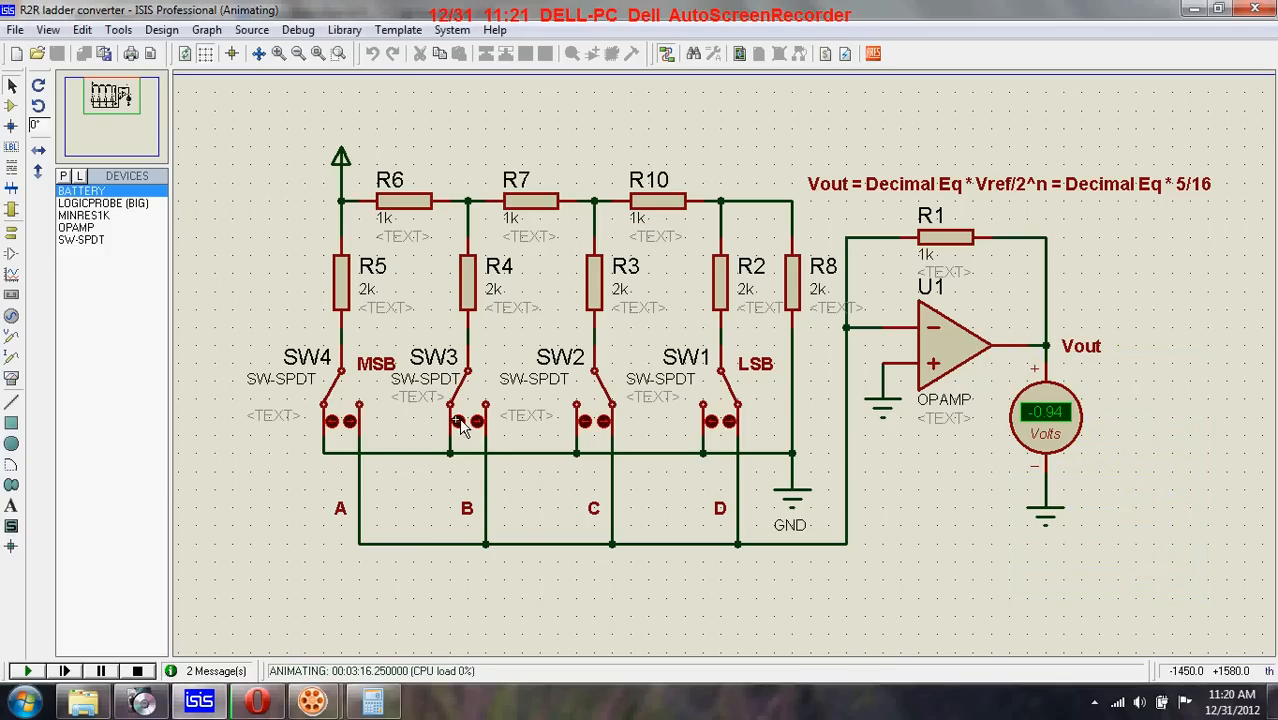
# Toggle switch SW3 during simulation so the voltmeter changes to -1.25 V.
pyautogui.click(470, 420)
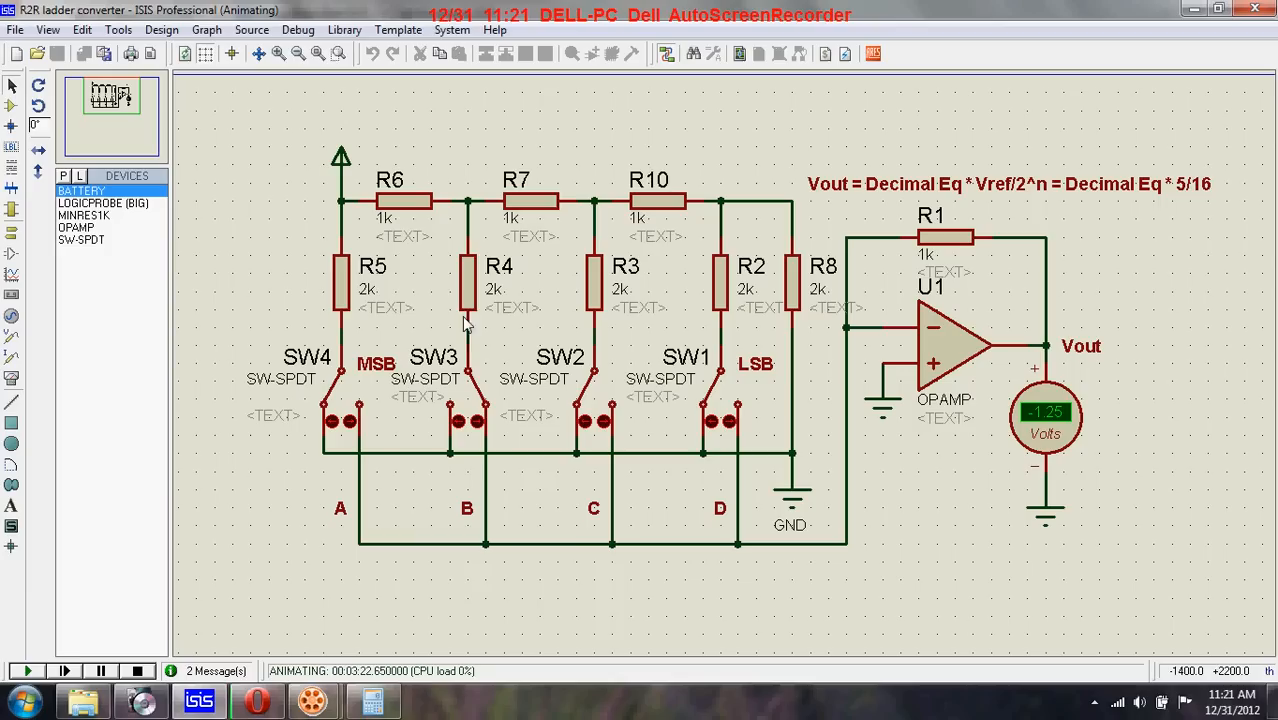
pyautogui.moveTo(330, 420)
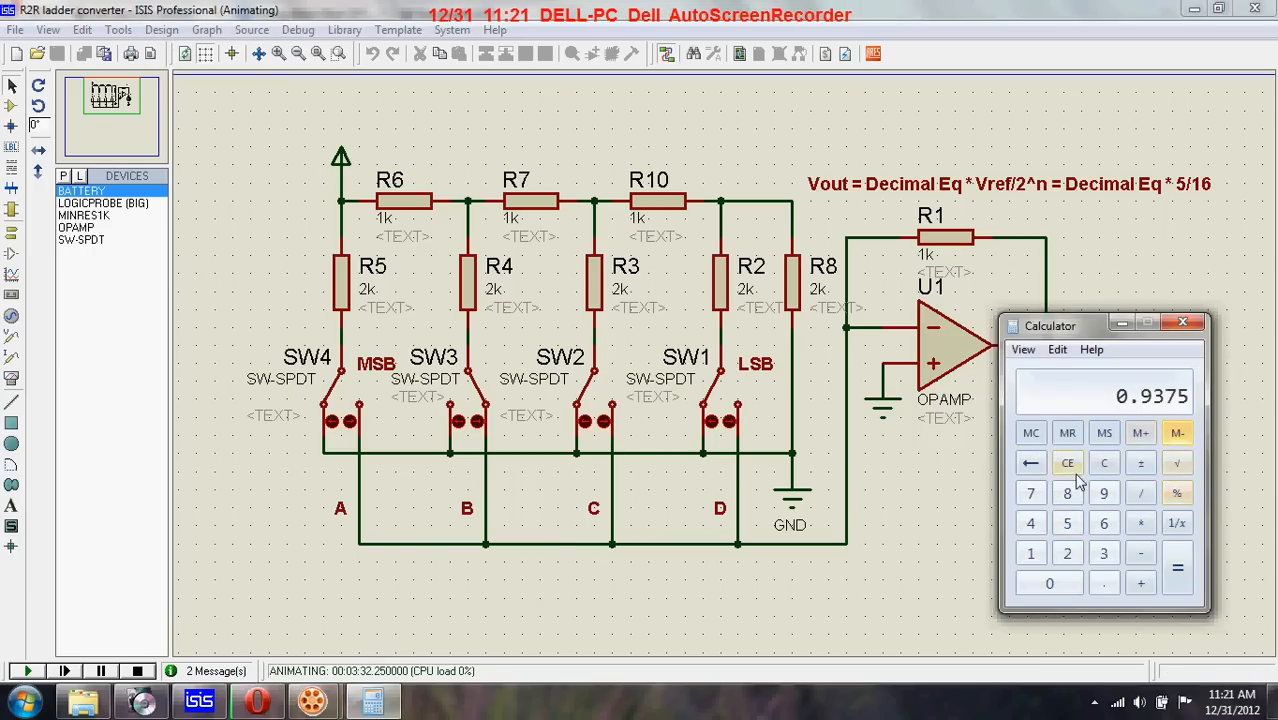
# Compute 5 ÷ 16 × 4 = 1.25 in Calculator, then minimize it.
pyautogui.click(1104, 462)
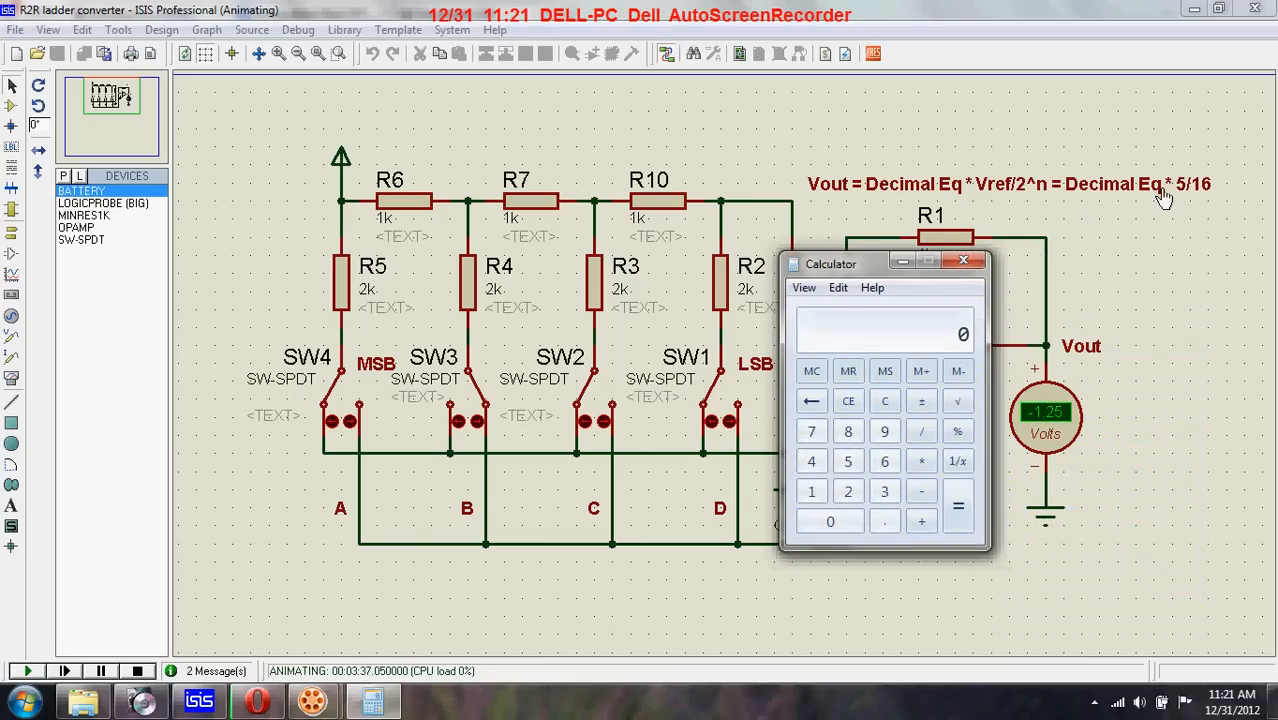
pyautogui.click(847, 461)
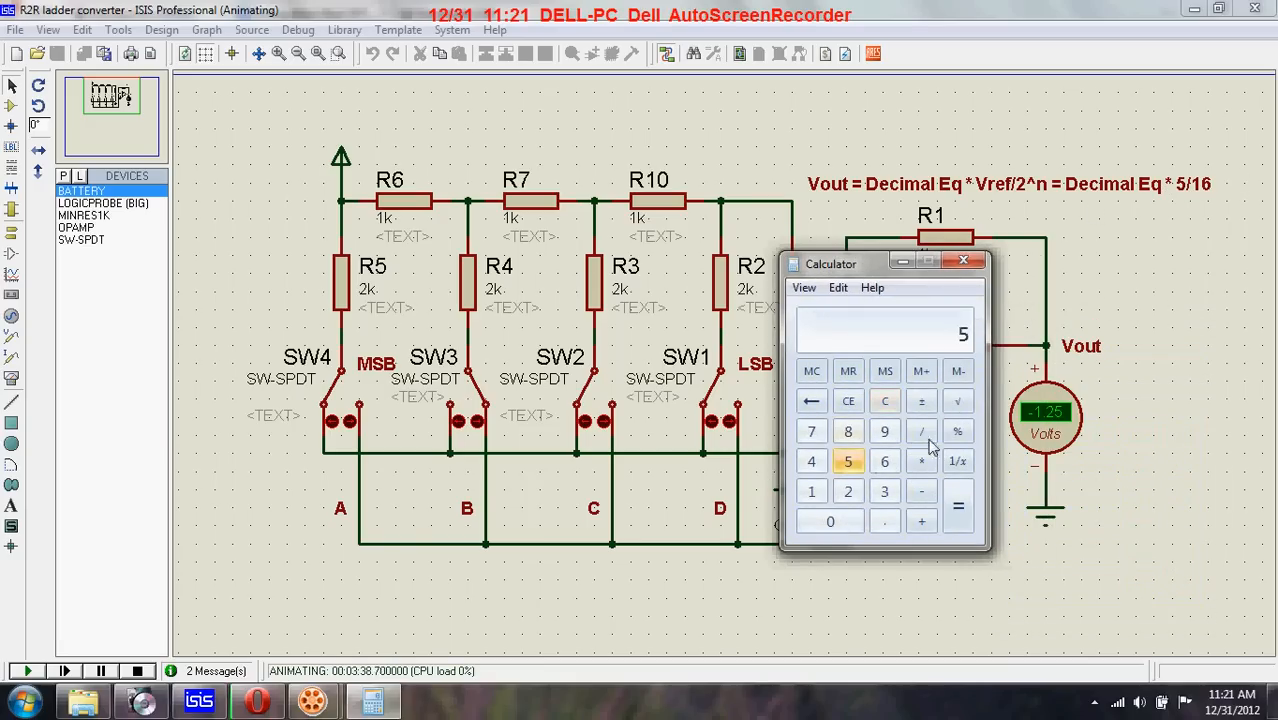
pyautogui.click(921, 431)
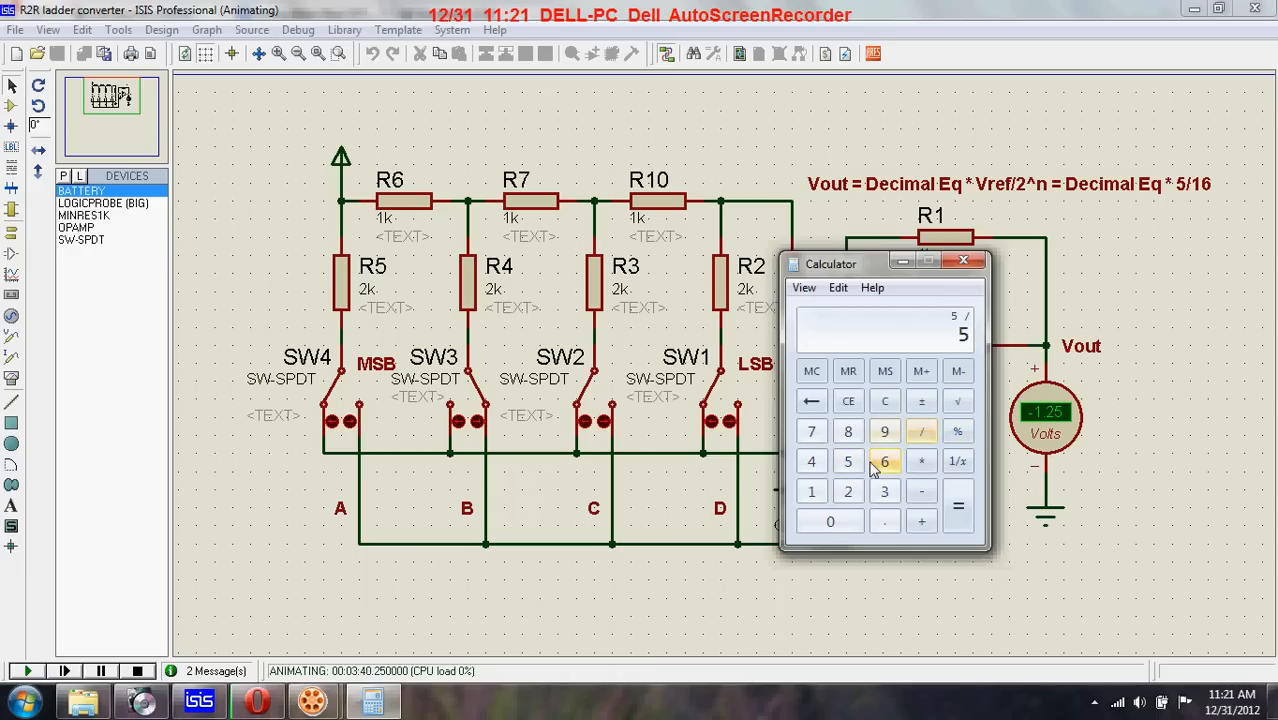
pyautogui.click(811, 491)
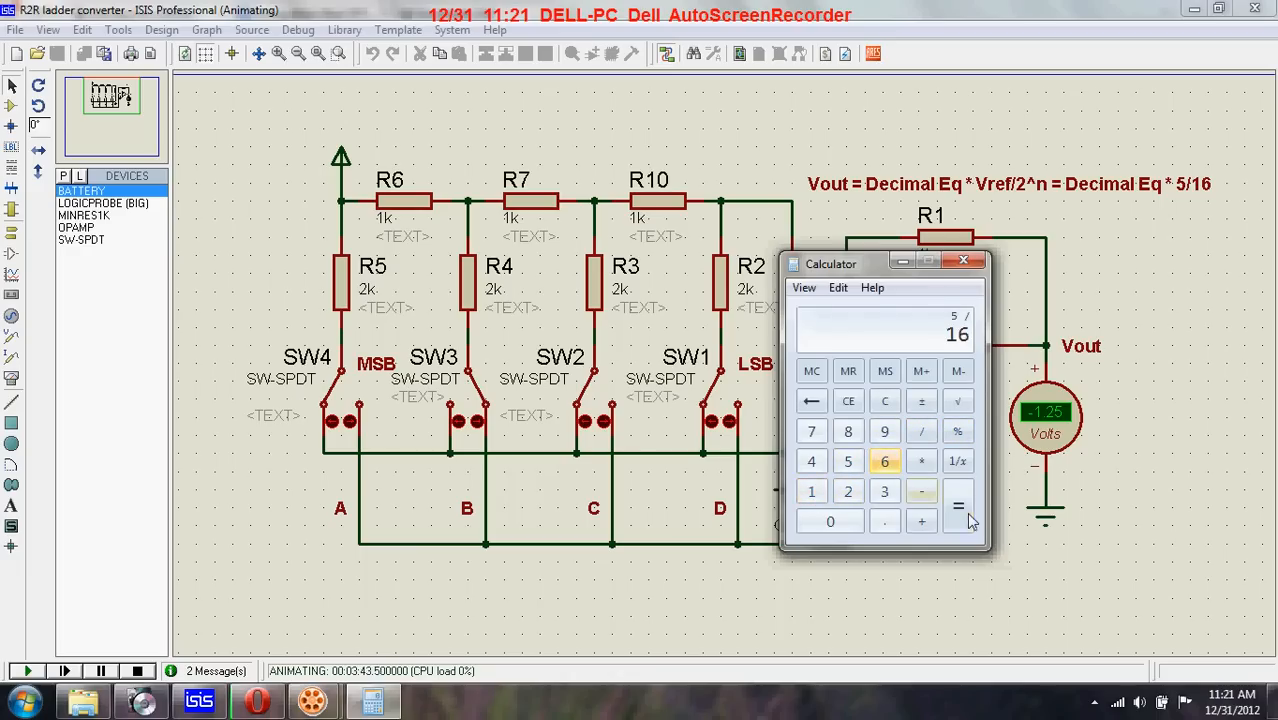
pyautogui.click(958, 505)
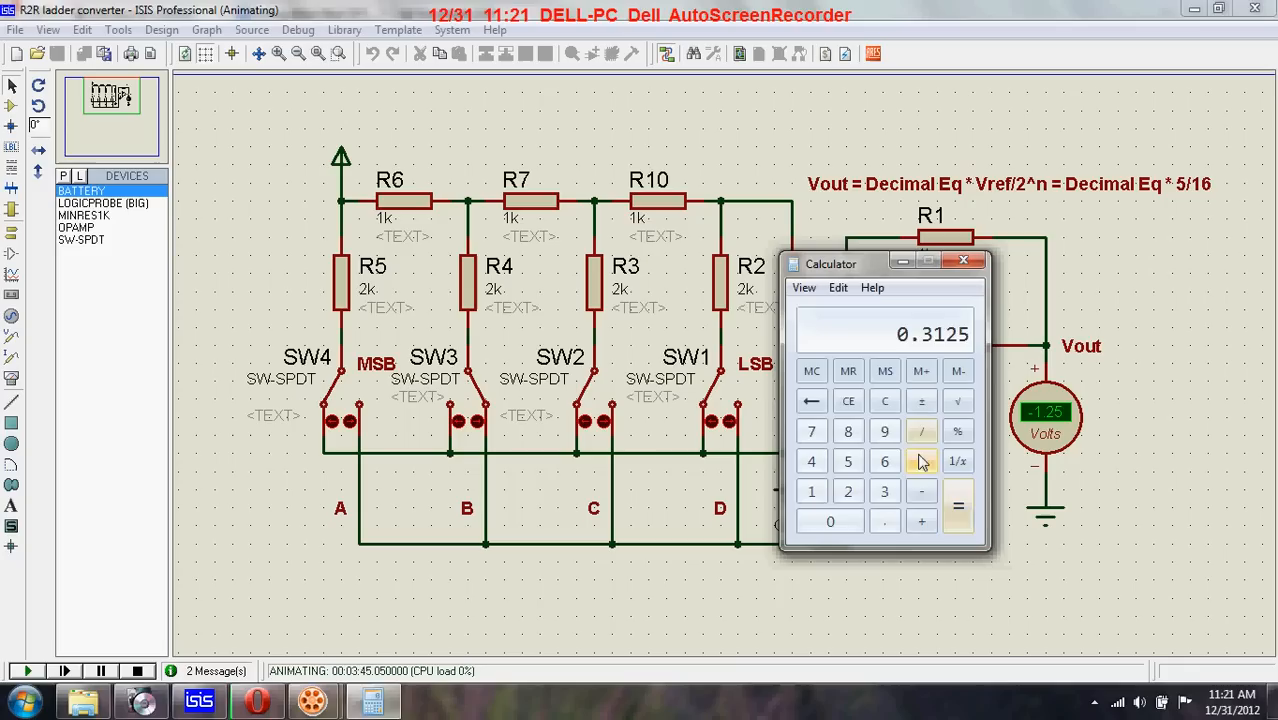
pyautogui.click(811, 461)
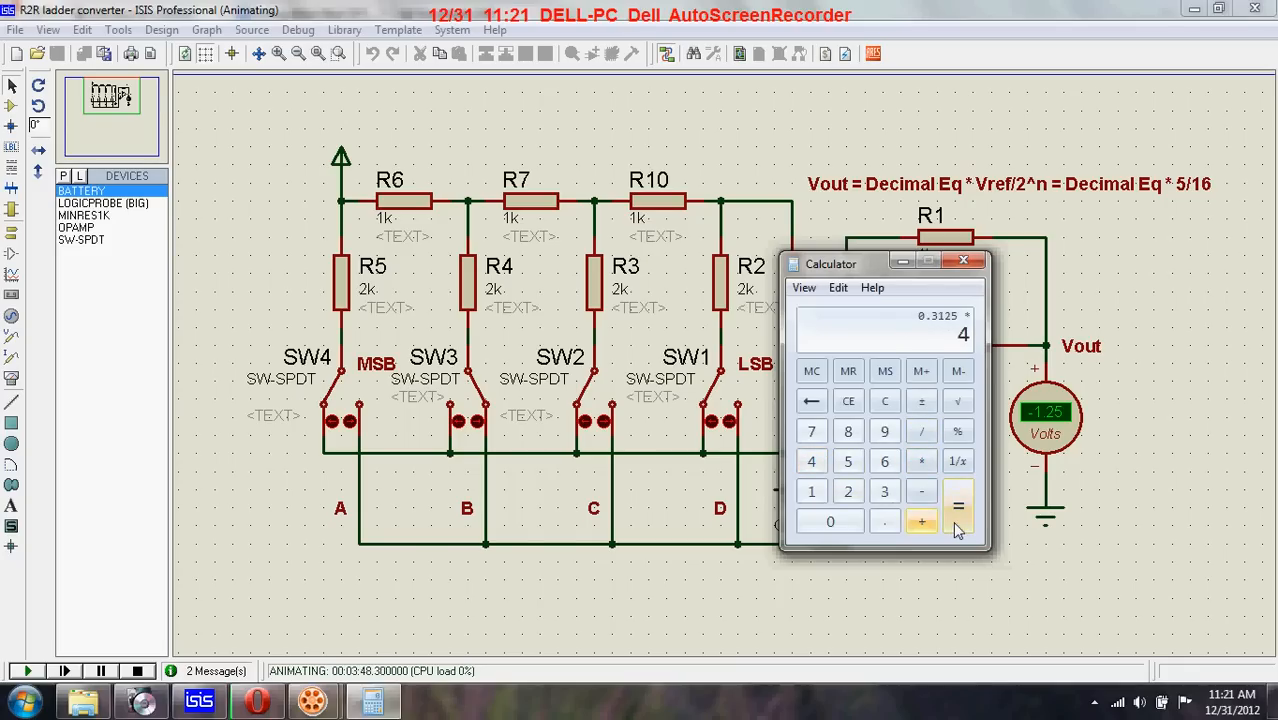
pyautogui.click(957, 506)
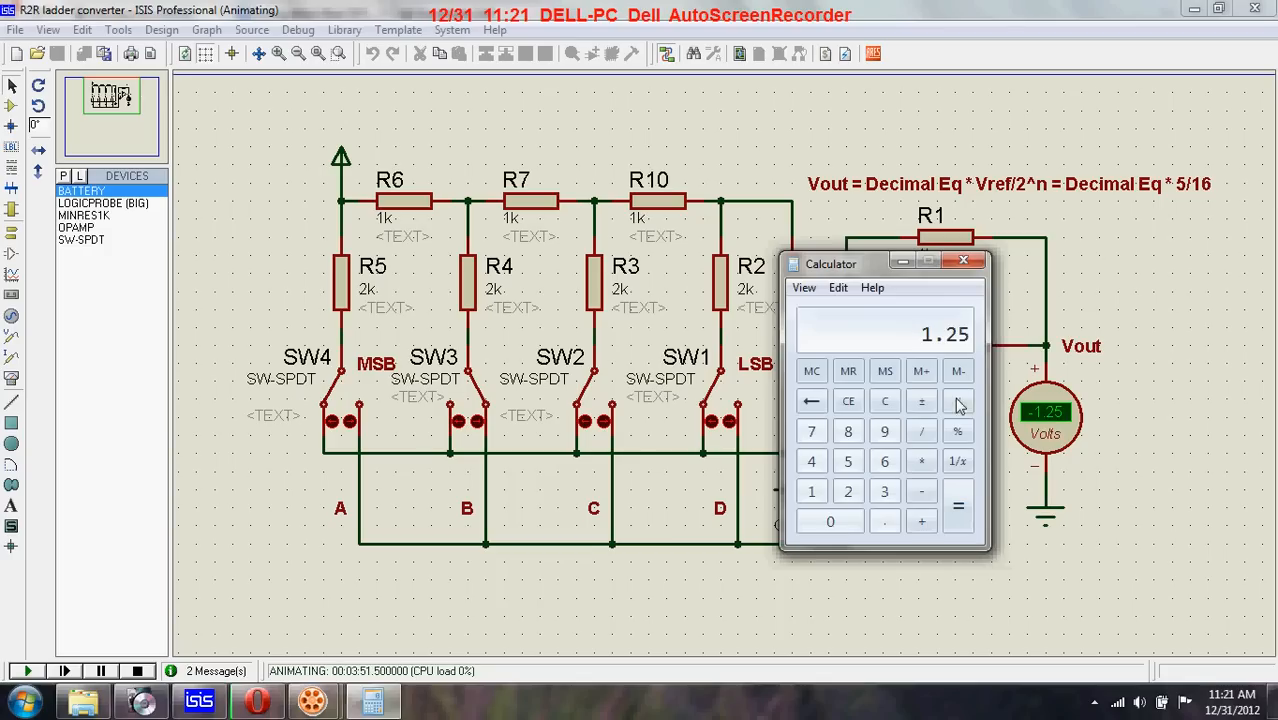
pyautogui.moveTo(935, 380)
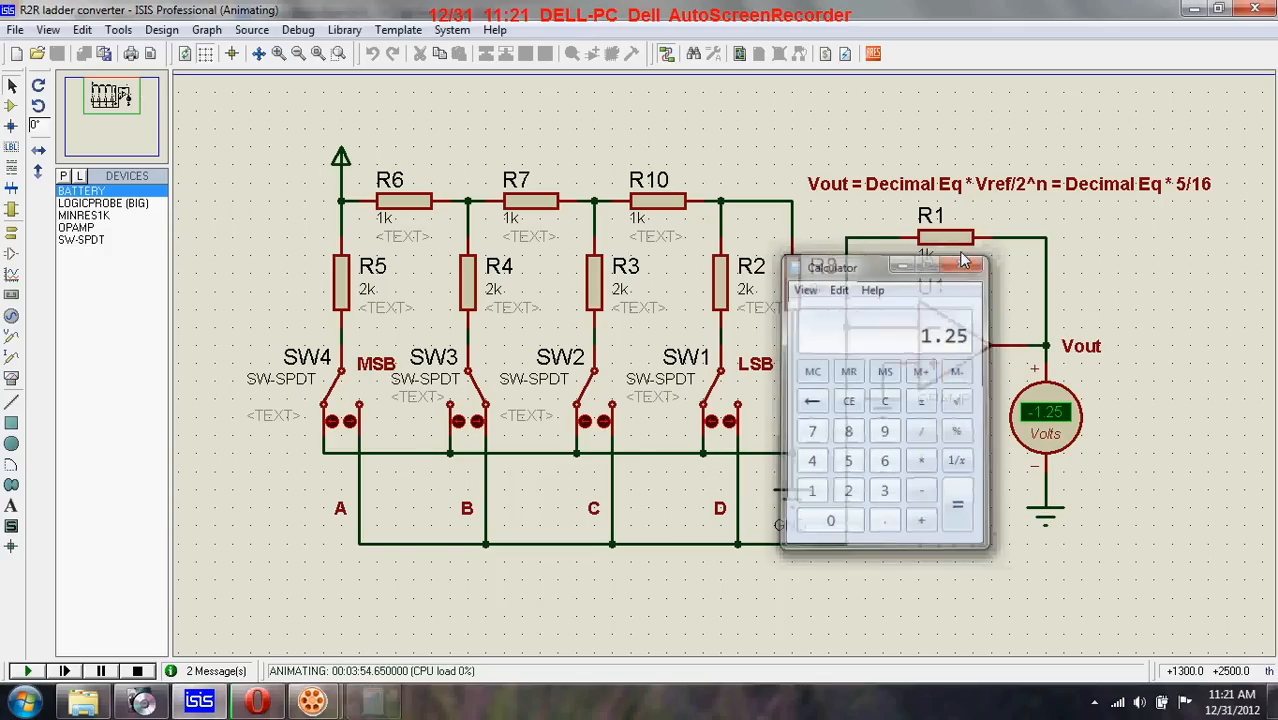
pyautogui.click(972, 265)
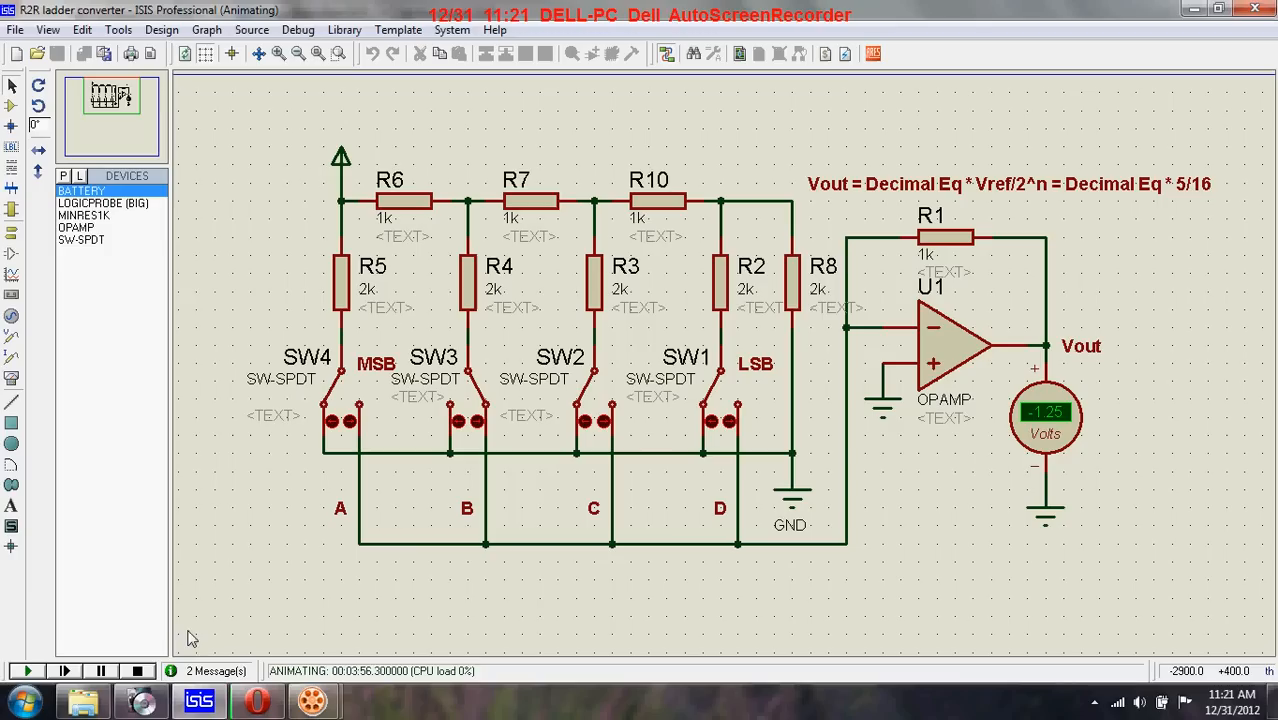